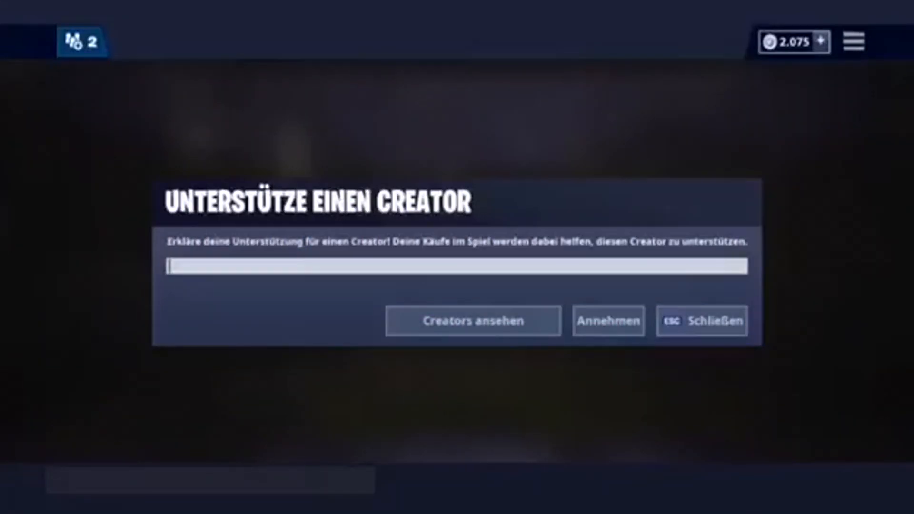
# - Enter creator code TSF_Rize in the 'Unterstütze einen Creator' field and accept it
pyautogui.write('TSF_Riza')
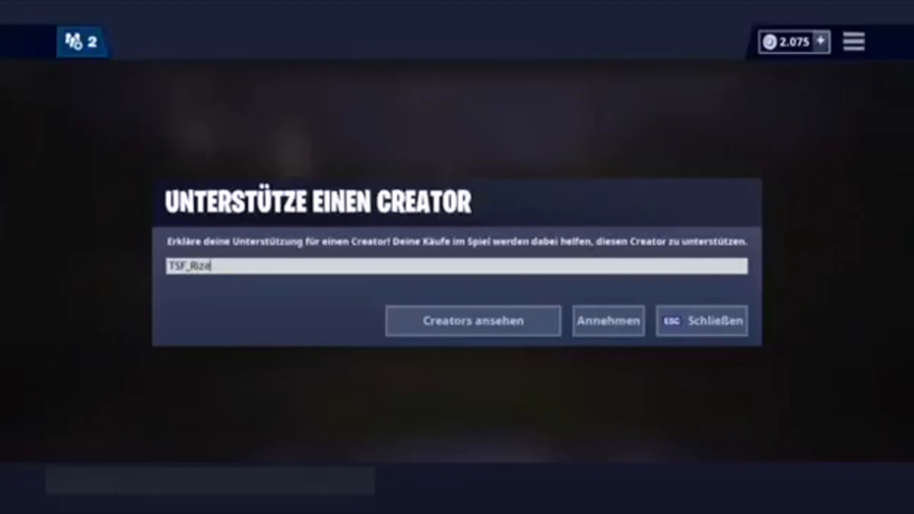
pyautogui.moveTo(617, 335)
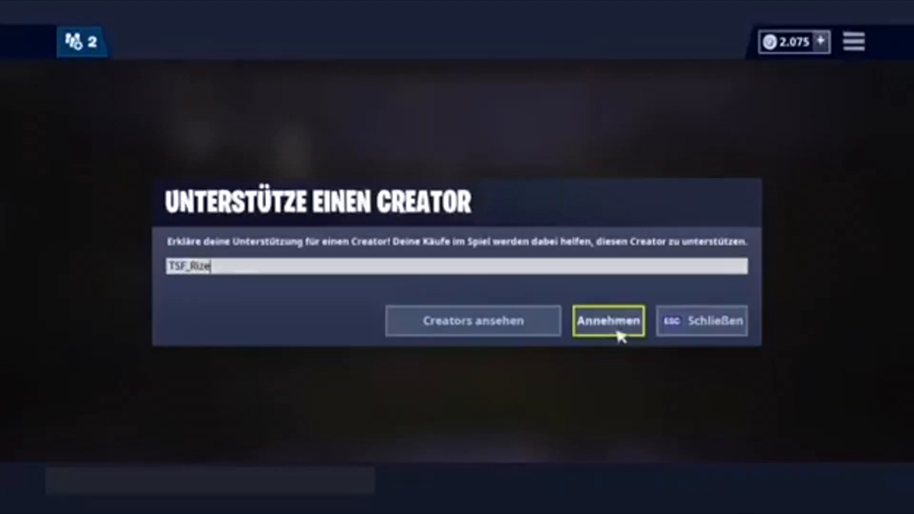
pyautogui.click(609, 321)
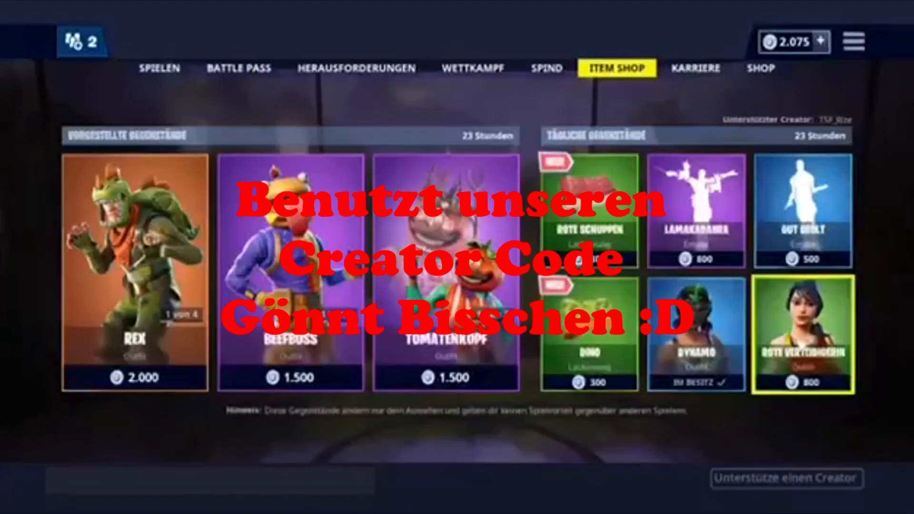
# - Leave the item shop and show the TSF eSports YouTube channel's Videos page in the browser
pyautogui.click(802, 335)
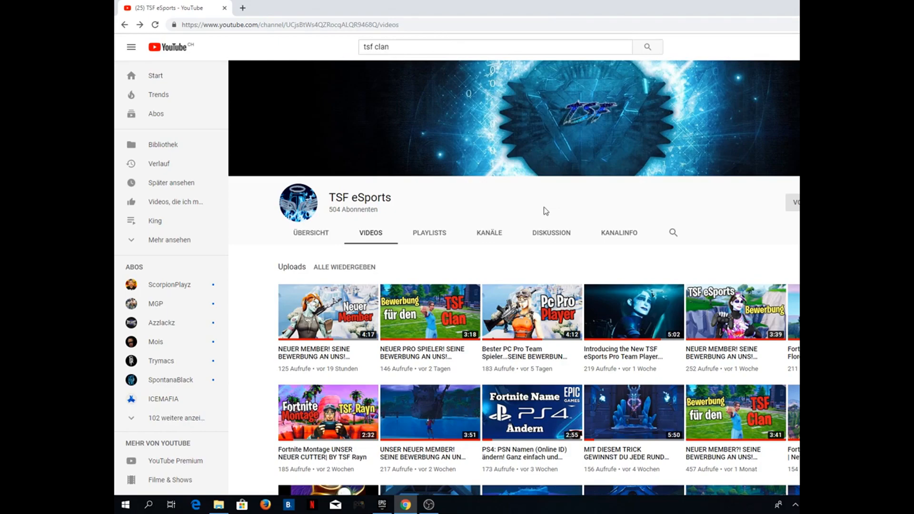
pyautogui.moveTo(422, 505)
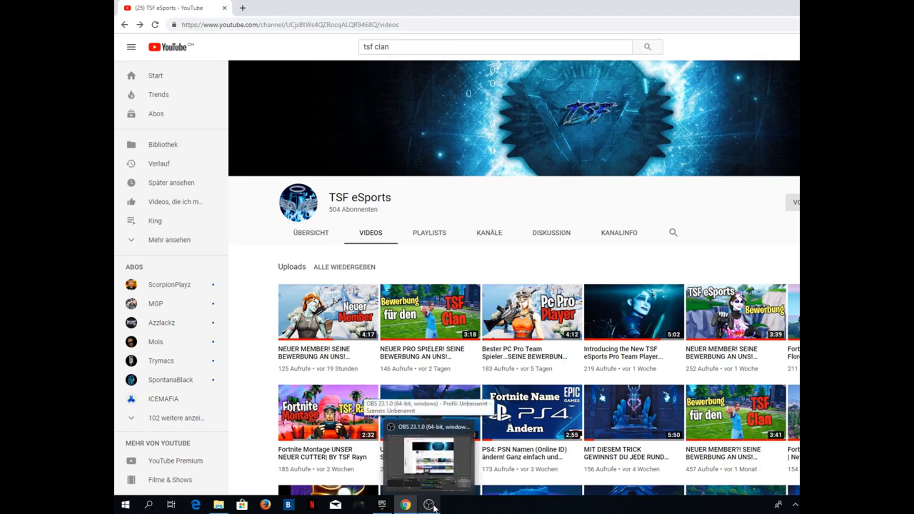